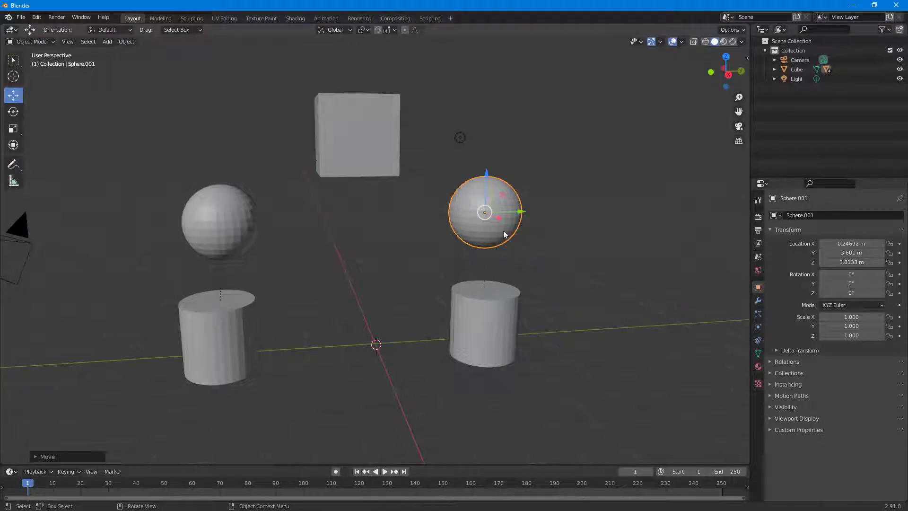
{"action": "mouse_move", "coordinate": [577, 230]}
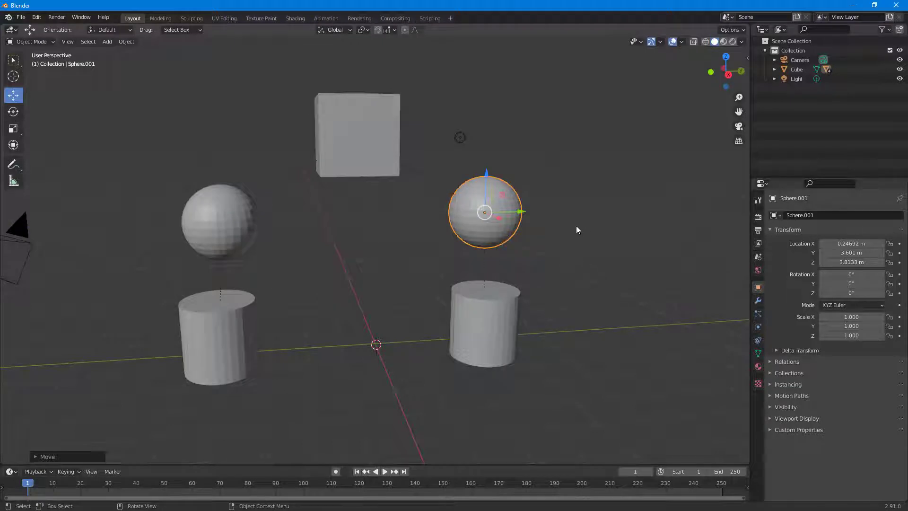
Step: Select the cube, then reselect Sphere.001 to show its transform values in the sidebar Item tab
{"action": "left_click", "coordinate": [358, 136]}
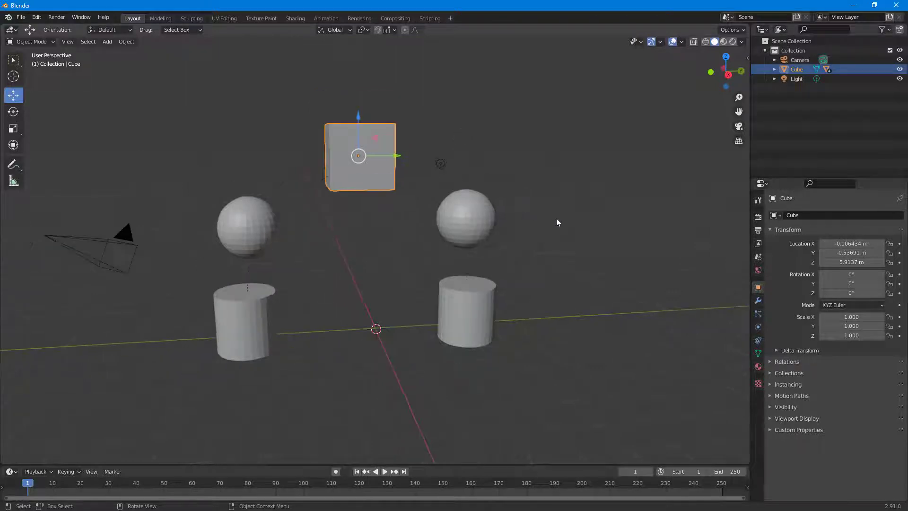
{"action": "left_click", "coordinate": [464, 222]}
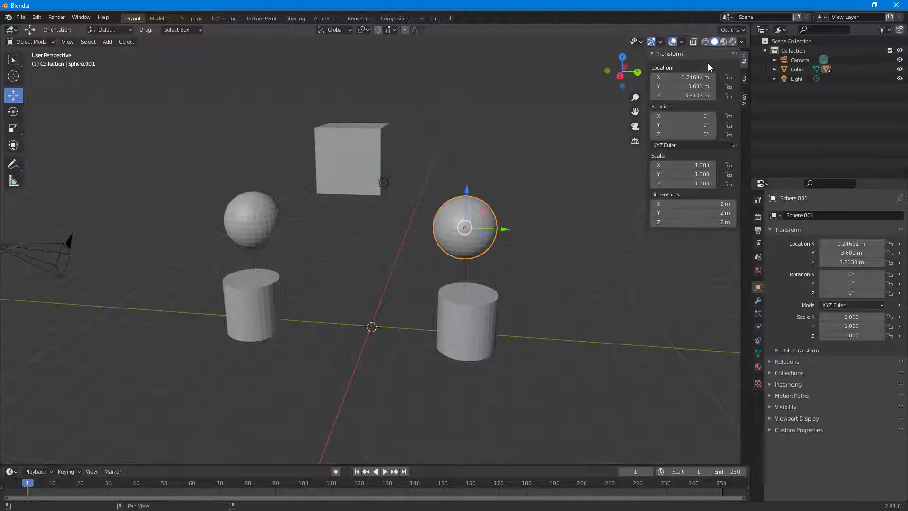
{"action": "mouse_move", "coordinate": [745, 82]}
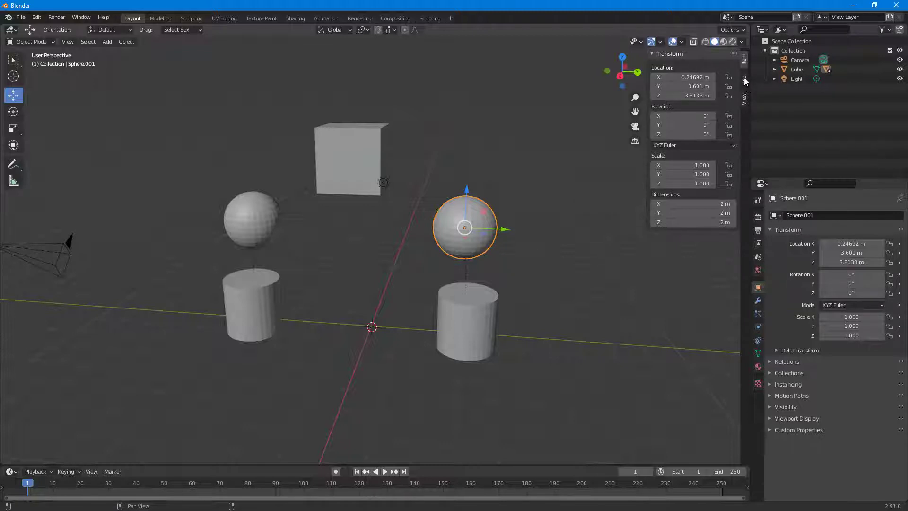
Step: In the Tool tab's Options, enable Affect Only Origins for transforms
{"action": "left_click", "coordinate": [744, 79]}
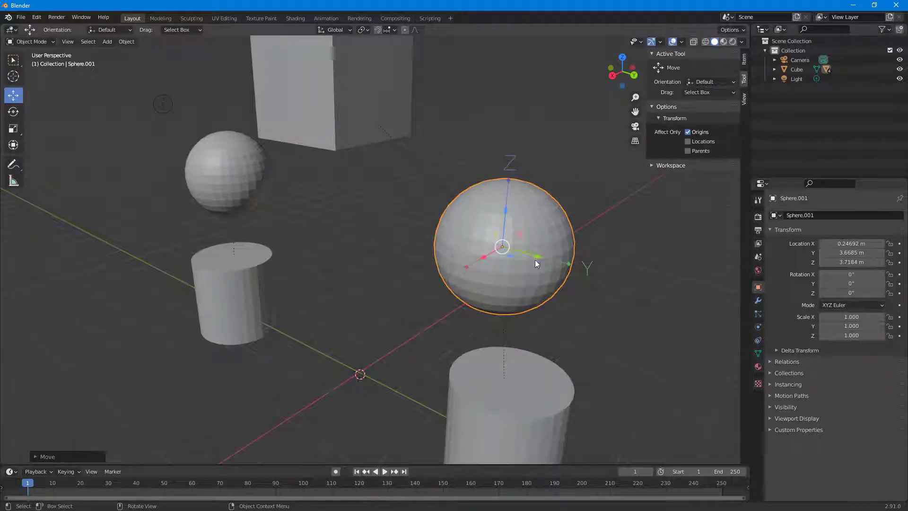
Step: Drag Sphere.001's origin off its center and raise it to the sphere's top
{"action": "left_click_drag", "start_coordinate": [504, 243], "coordinate": [599, 275]}
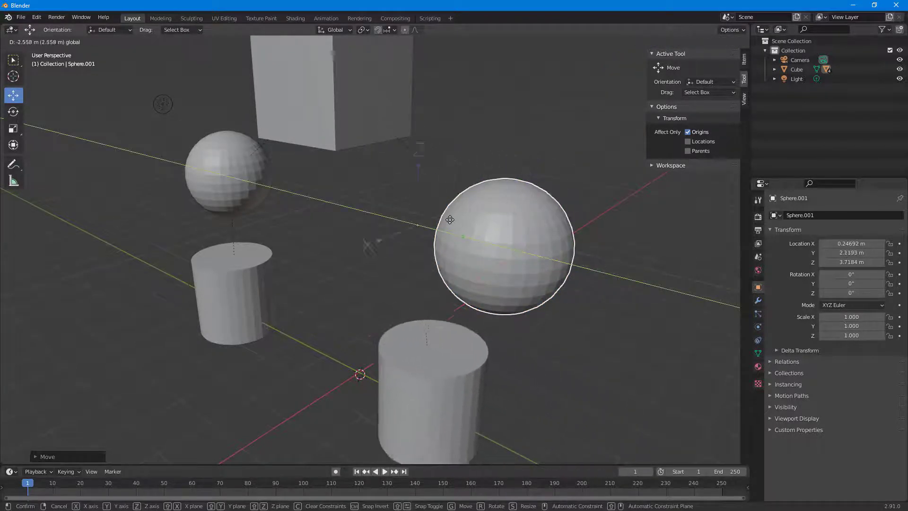
{"action": "left_click", "coordinate": [522, 252]}
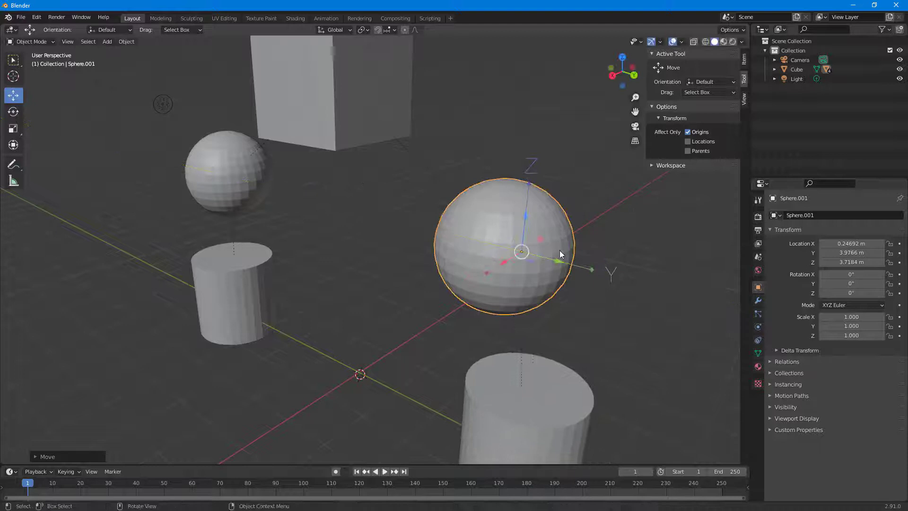
{"action": "left_click_drag", "start_coordinate": [519, 252], "coordinate": [540, 145]}
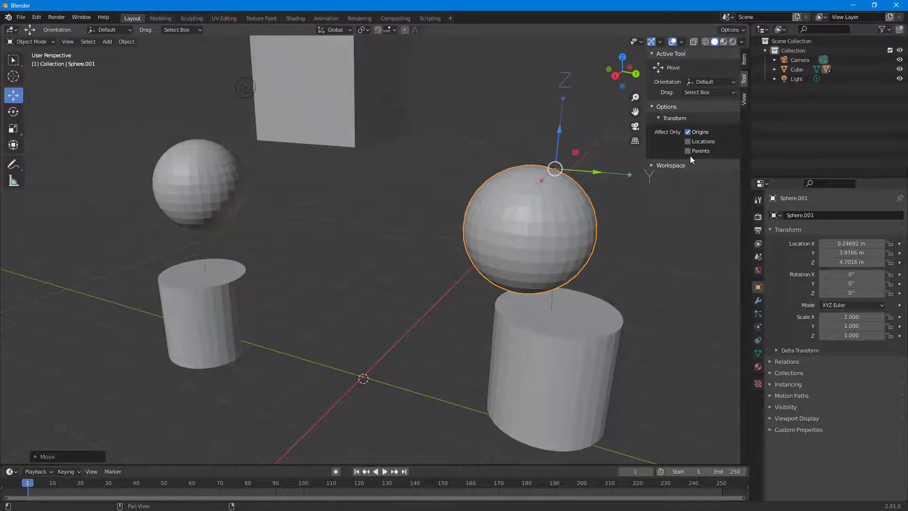
Step: Enable Affect Only Parents, move the origin to the sphere's right side, then disable origin-only transforms
{"action": "left_click", "coordinate": [687, 150]}
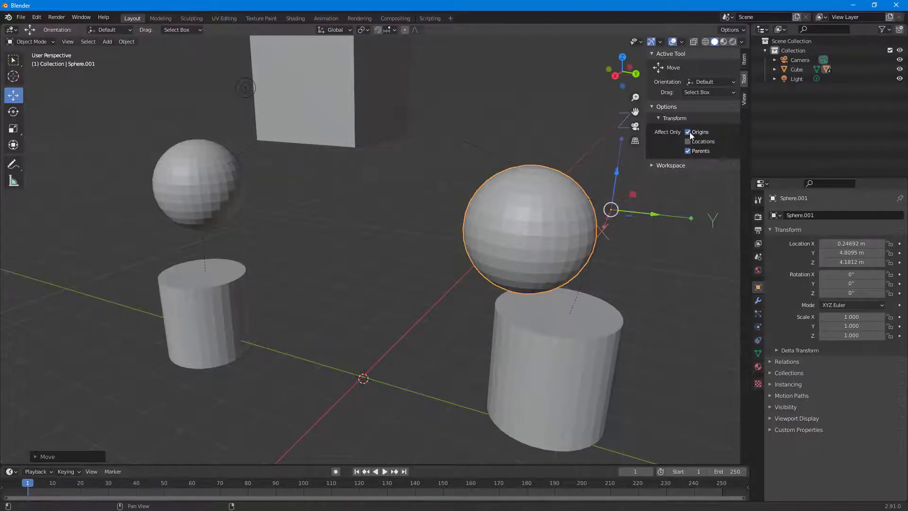
{"action": "left_click", "coordinate": [688, 131]}
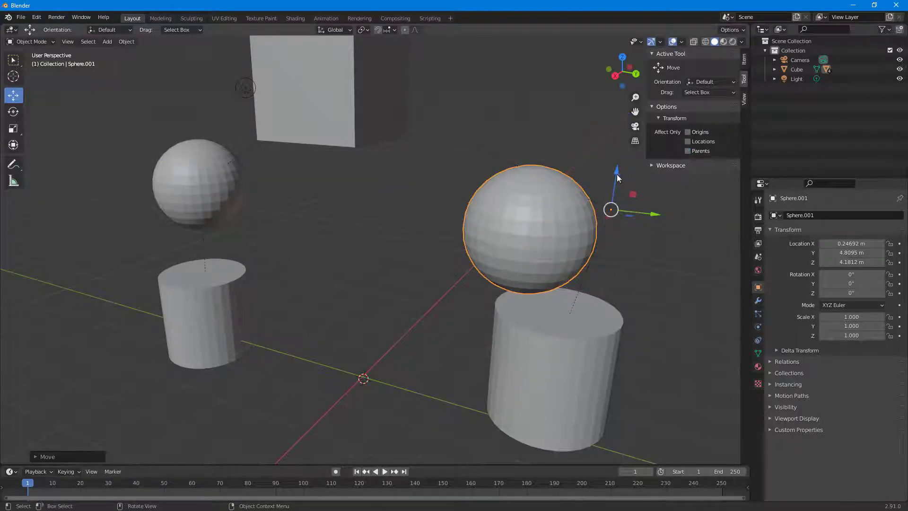
Step: Rotate Sphere.001 slightly about its offset origin, then select the right cylinder
{"action": "left_click", "coordinate": [13, 112]}
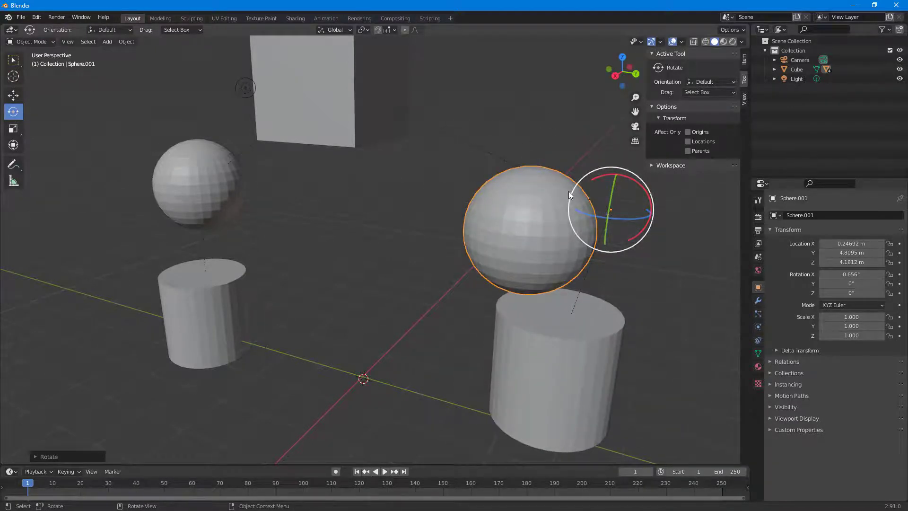
{"action": "left_click", "coordinate": [552, 367]}
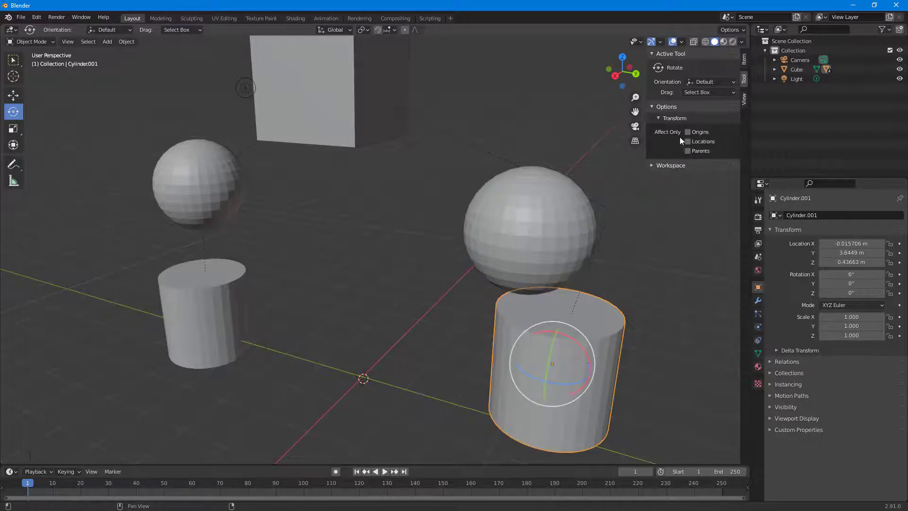
Step: Re-enable Affect Only Origins and switch to moving (G) with the cube targeted
{"action": "left_click", "coordinate": [686, 131]}
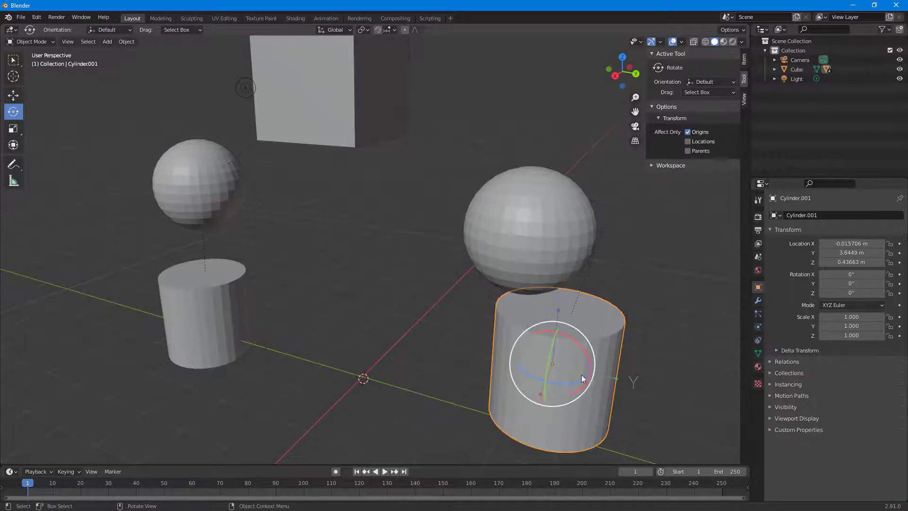
{"action": "key", "text": "g"}
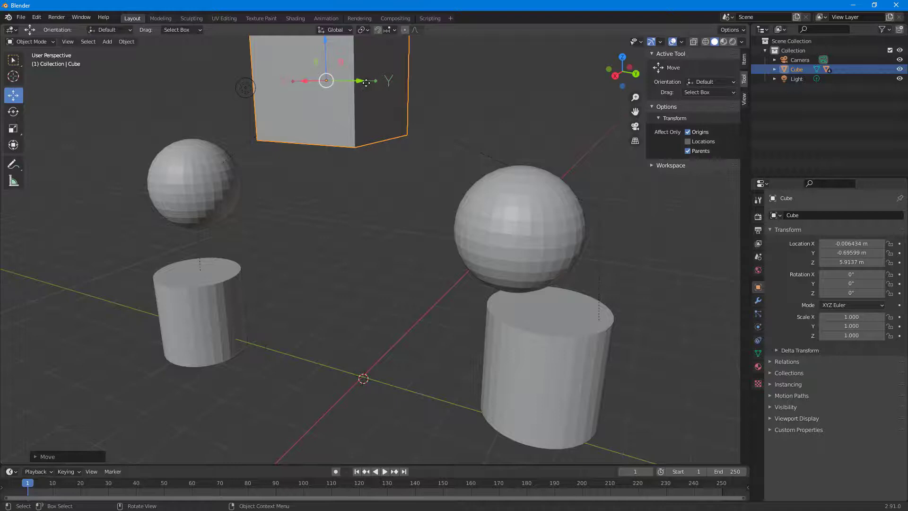
Step: Move the cube along Y to near 0 while its child spheres stay put
{"action": "left_click_drag", "start_coordinate": [325, 80], "coordinate": [413, 99]}
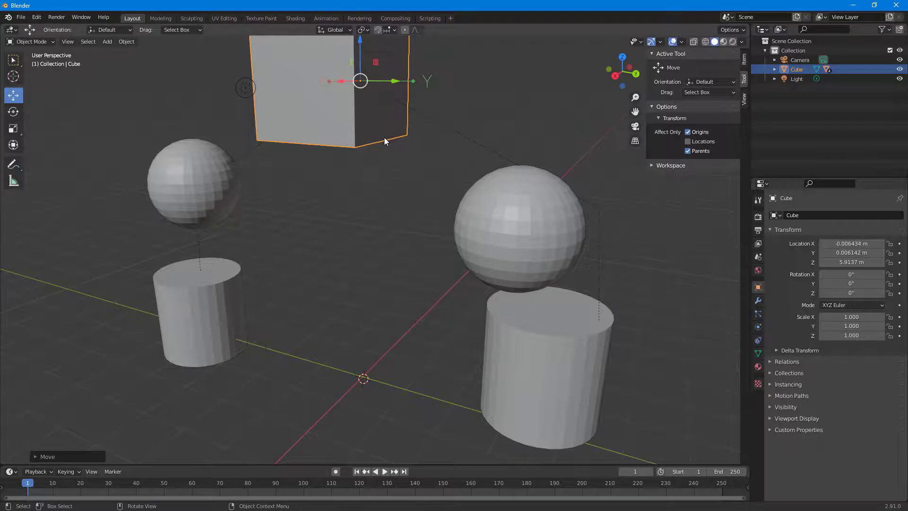
{"action": "mouse_move", "coordinate": [369, 141]}
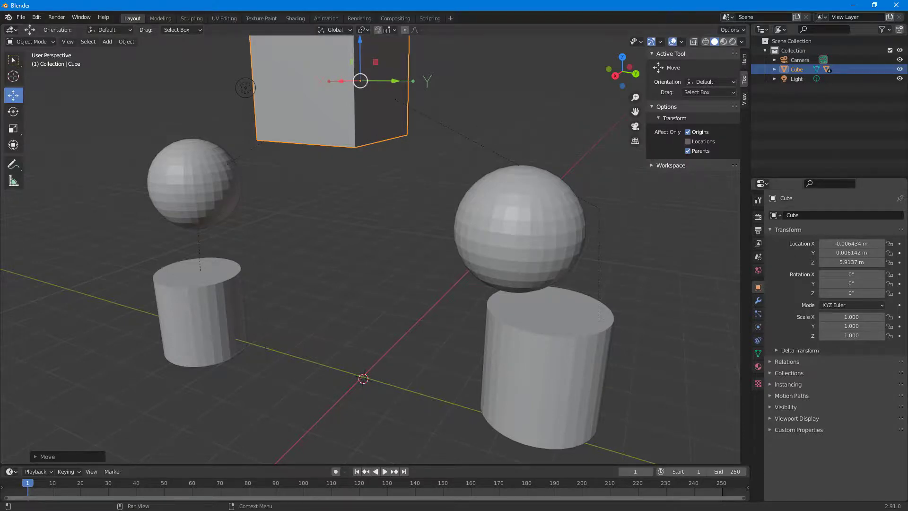
{"action": "mouse_move", "coordinate": [851, 262]}
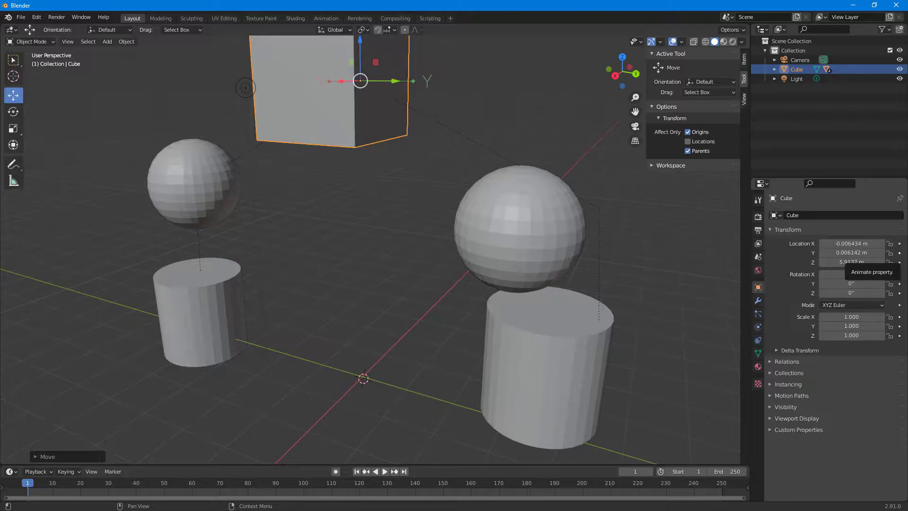